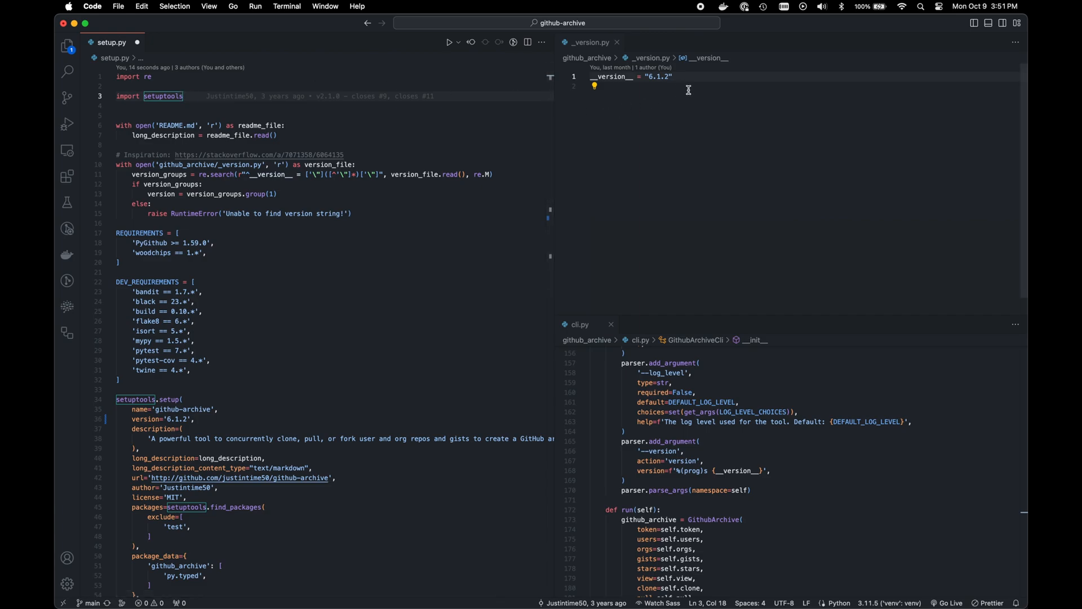
# Write 'from version import __version' to import __version__ from _version.py.
pyautogui.doubleClick(608, 77)
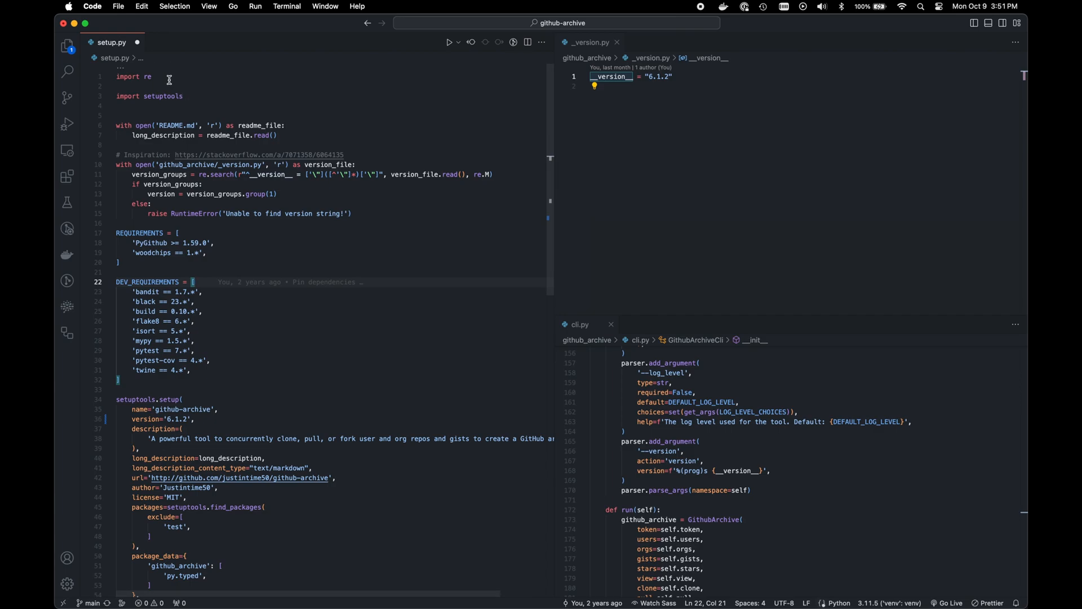
pyautogui.write('from')
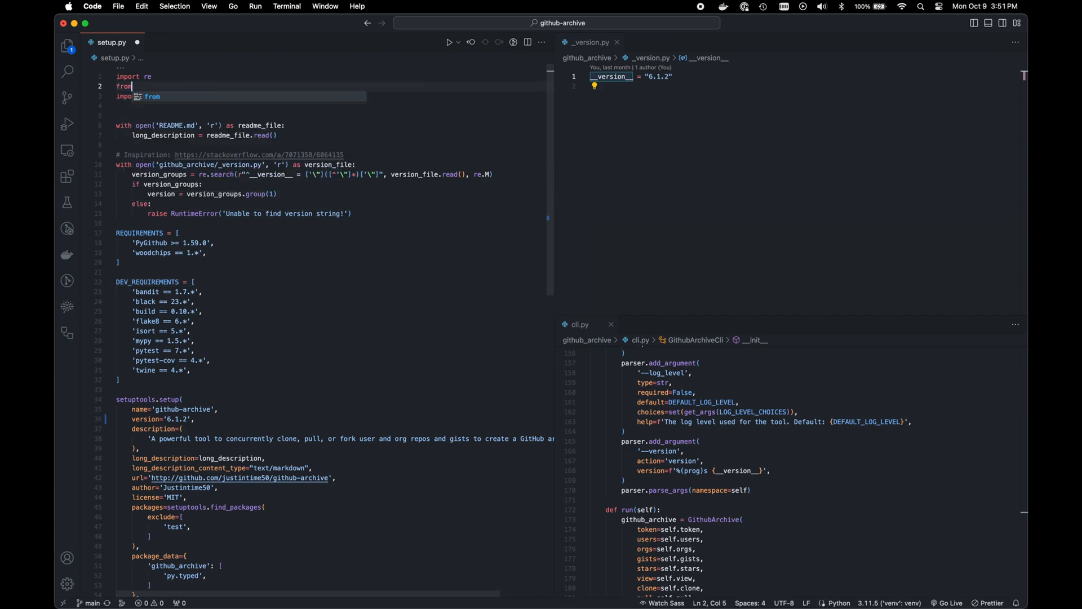
pyautogui.write('version')
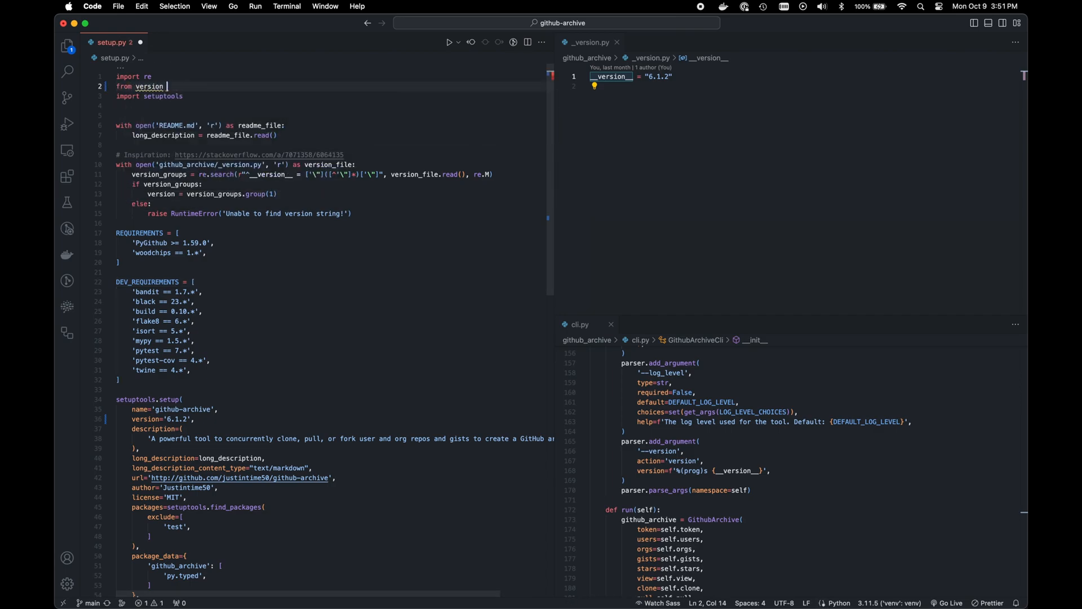
pyautogui.write('import __version')
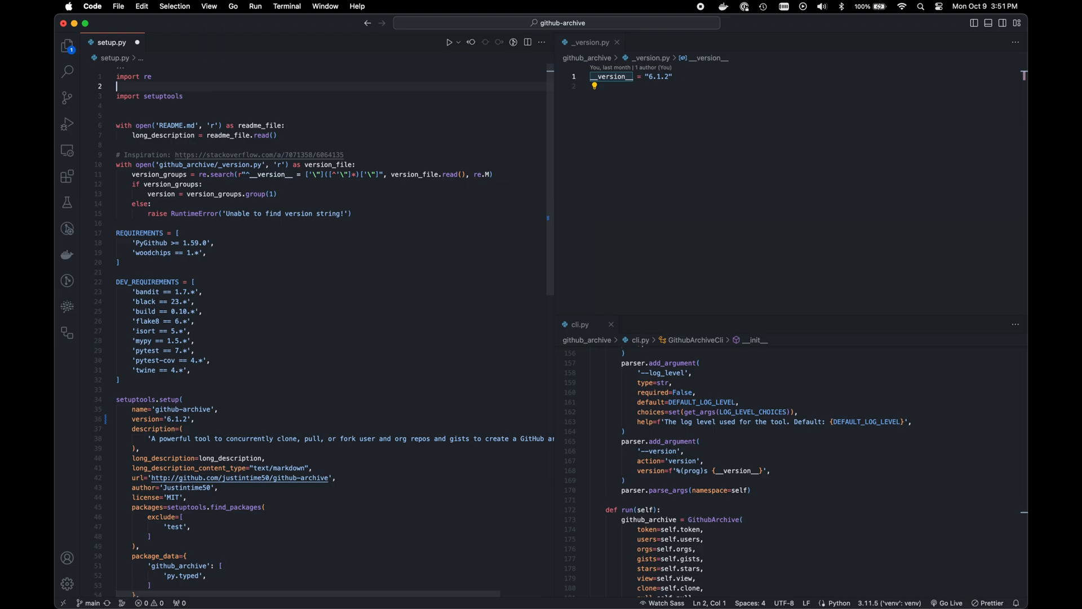
pyautogui.moveTo(167, 271)
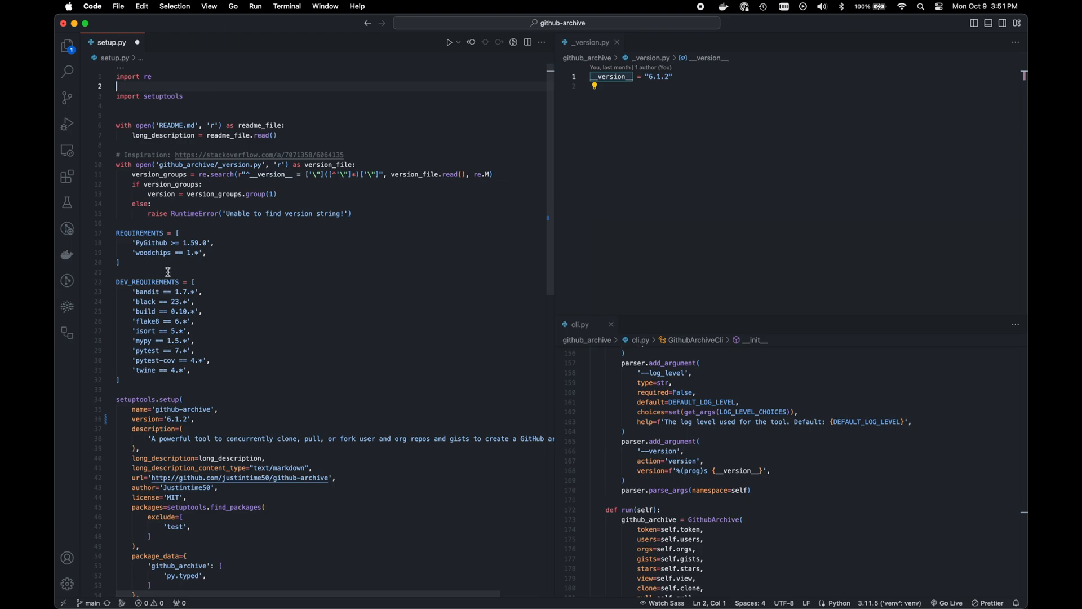
# Select the hardcoded '6.1.2' version string in setup() for replacement.
pyautogui.doubleClick(179, 419)
pyautogui.write('v')
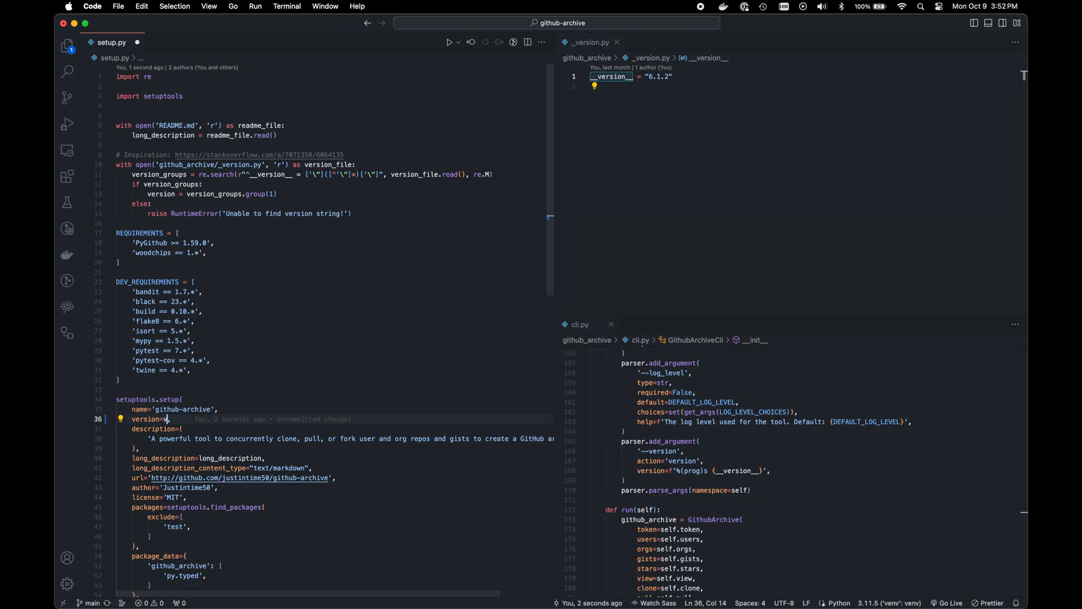
# Complete the argument so setup() passes version=version.
pyautogui.write('ersion,')
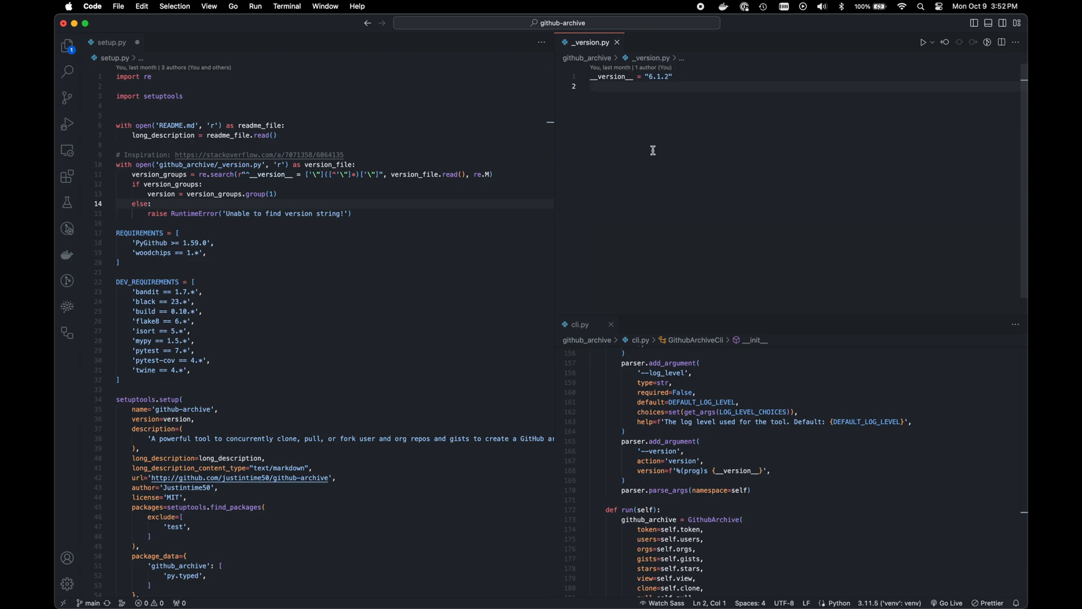
pyautogui.click(675, 76)
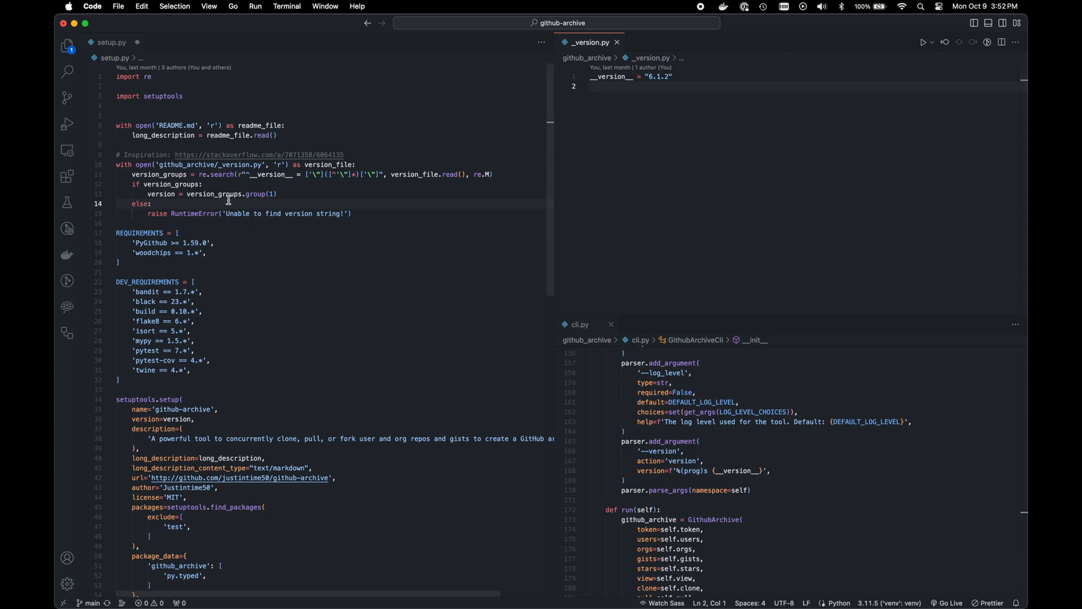
pyautogui.moveTo(387, 230)
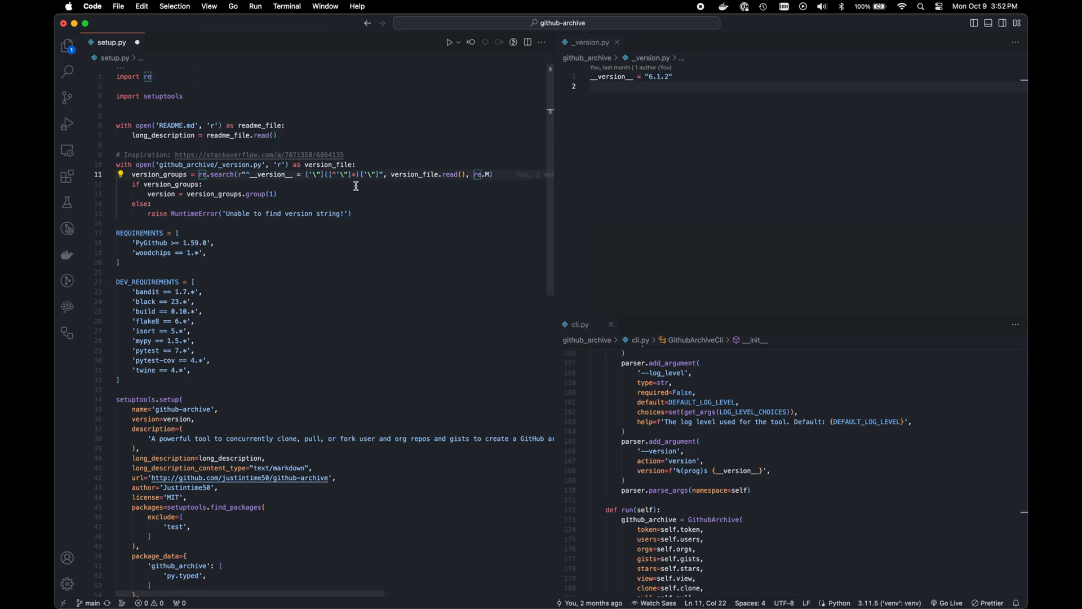
pyautogui.moveTo(438, 175)
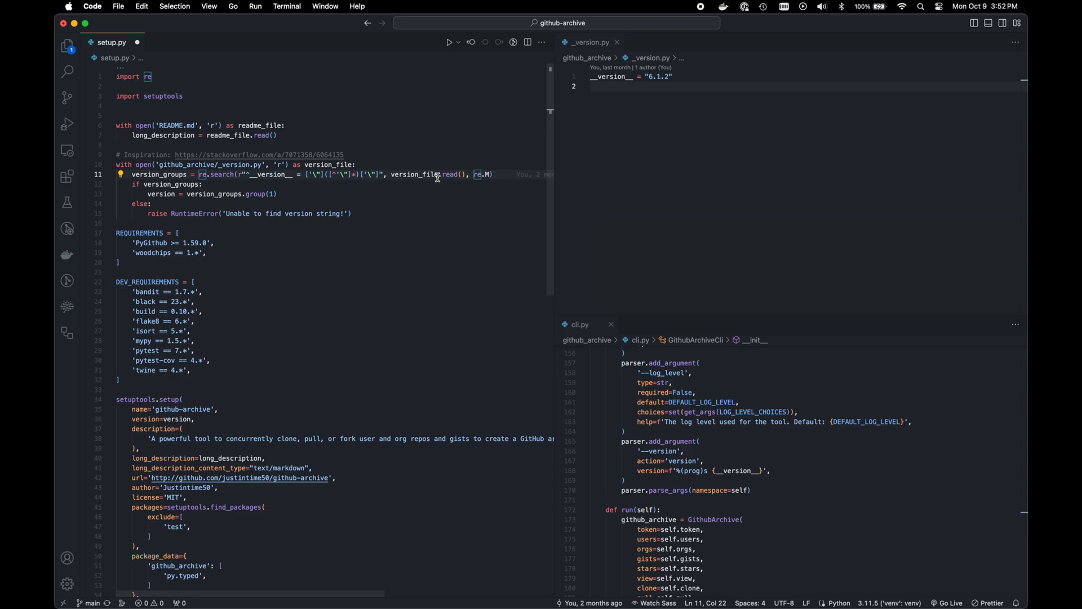
pyautogui.doubleClick(415, 174)
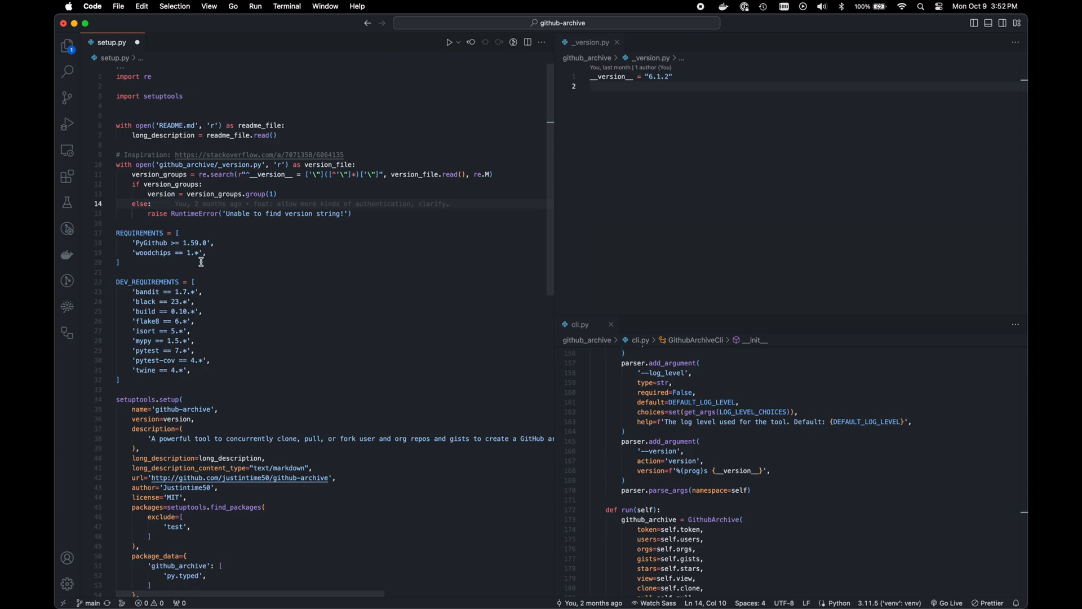
pyautogui.moveTo(283, 467)
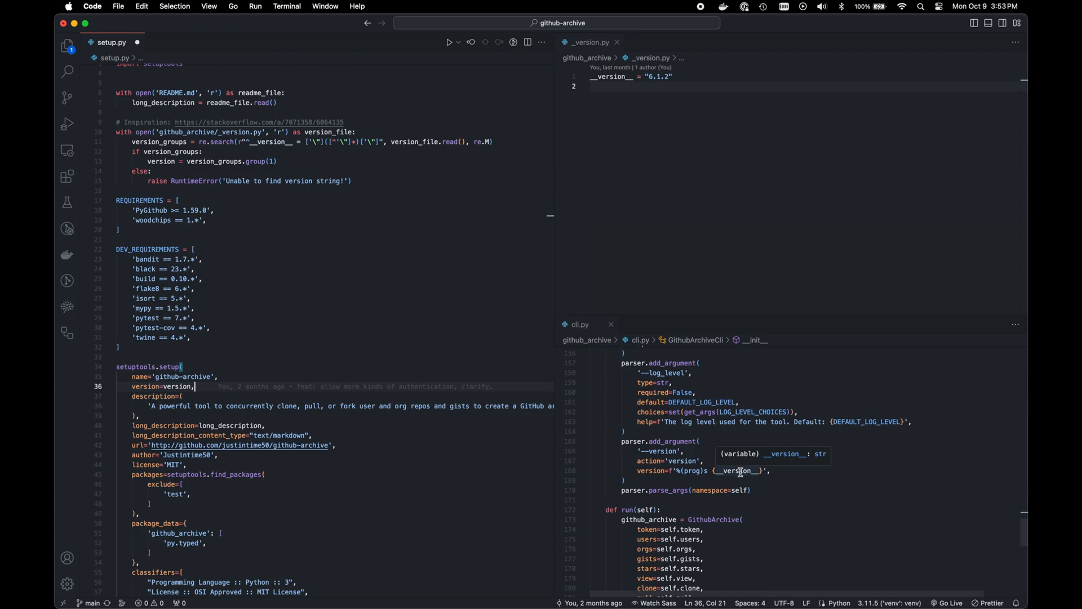
# Locate cli.py's import of __version__ from github_archive._version.
pyautogui.doubleClick(737, 470)
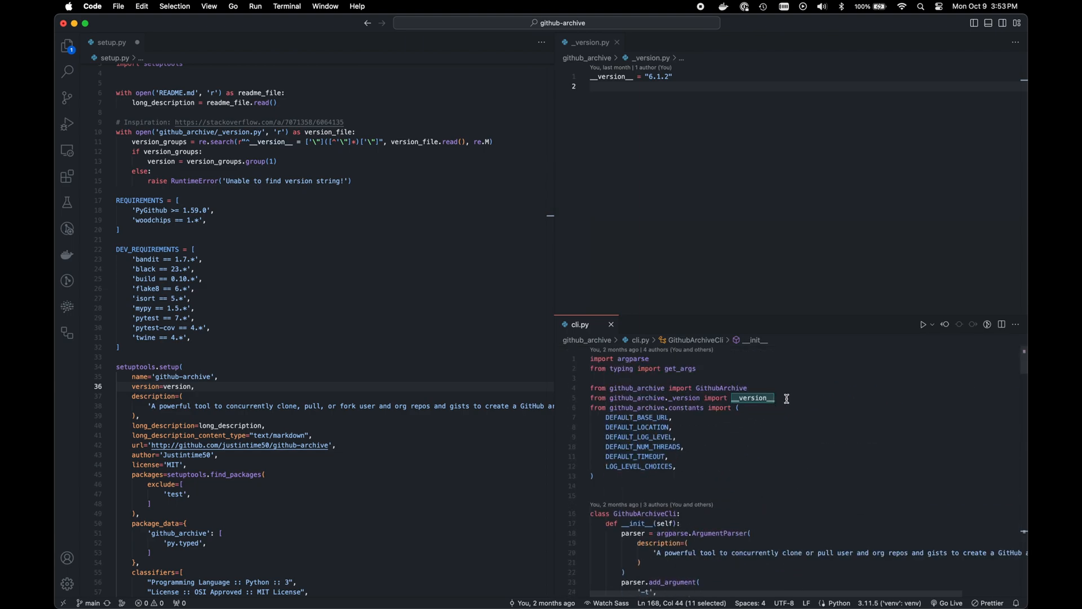
pyautogui.click(785, 398)
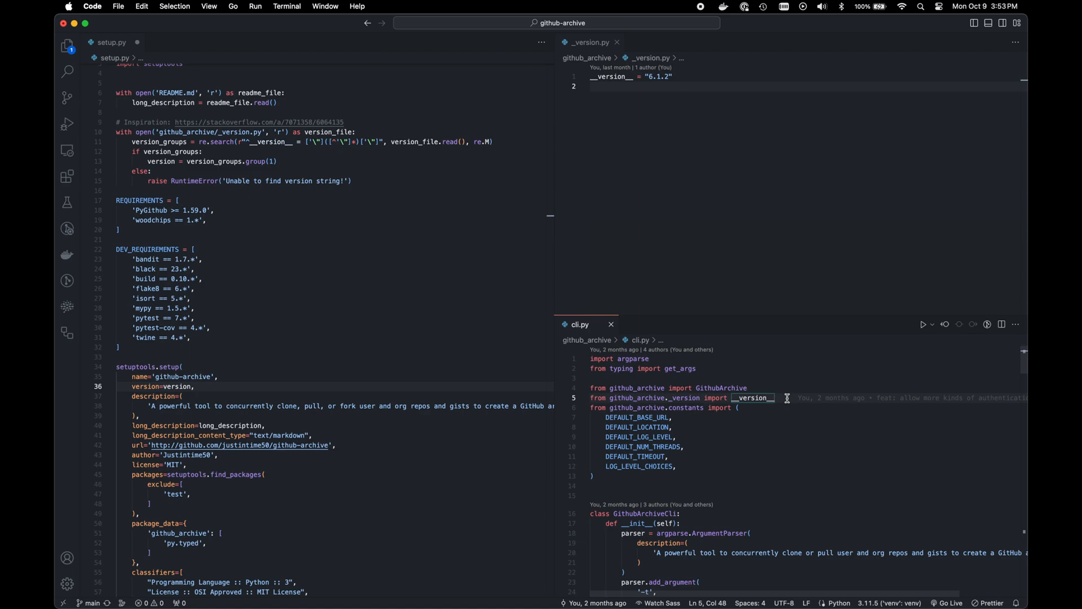